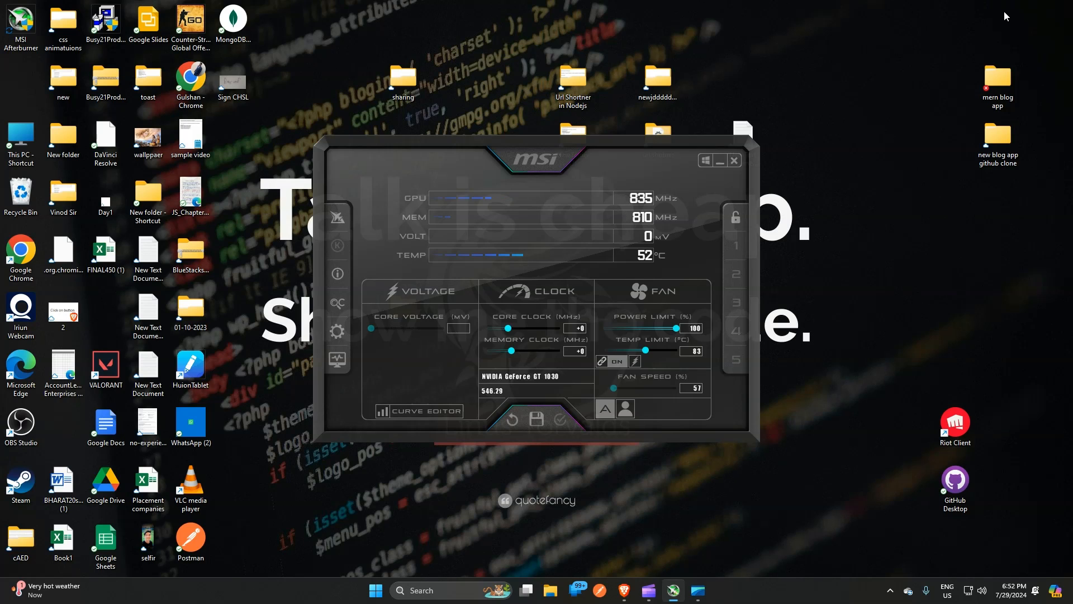
mouse_move(675, 399)
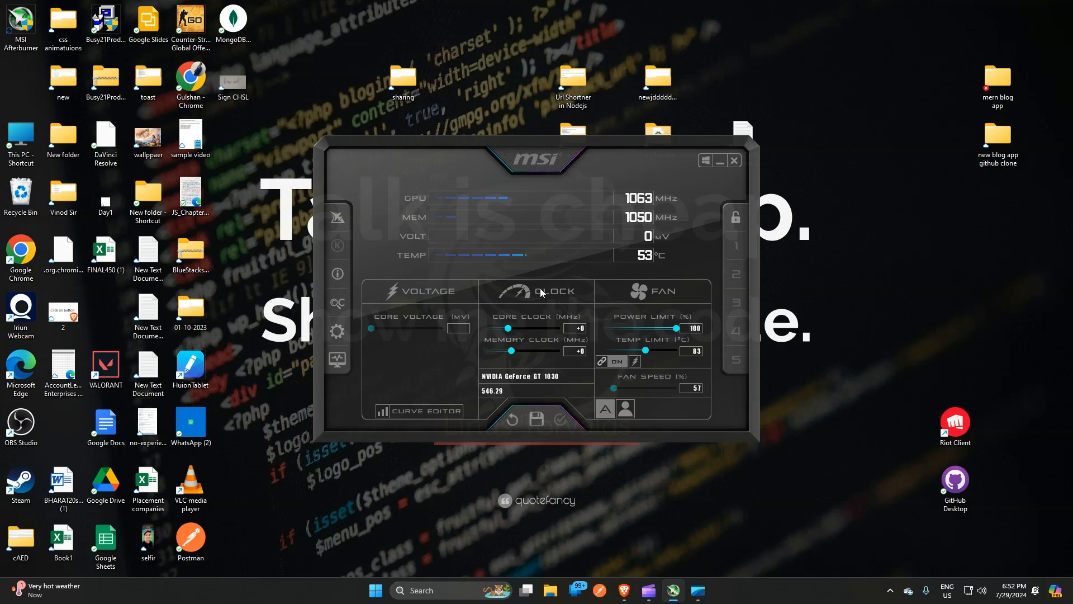
mouse_move(651, 203)
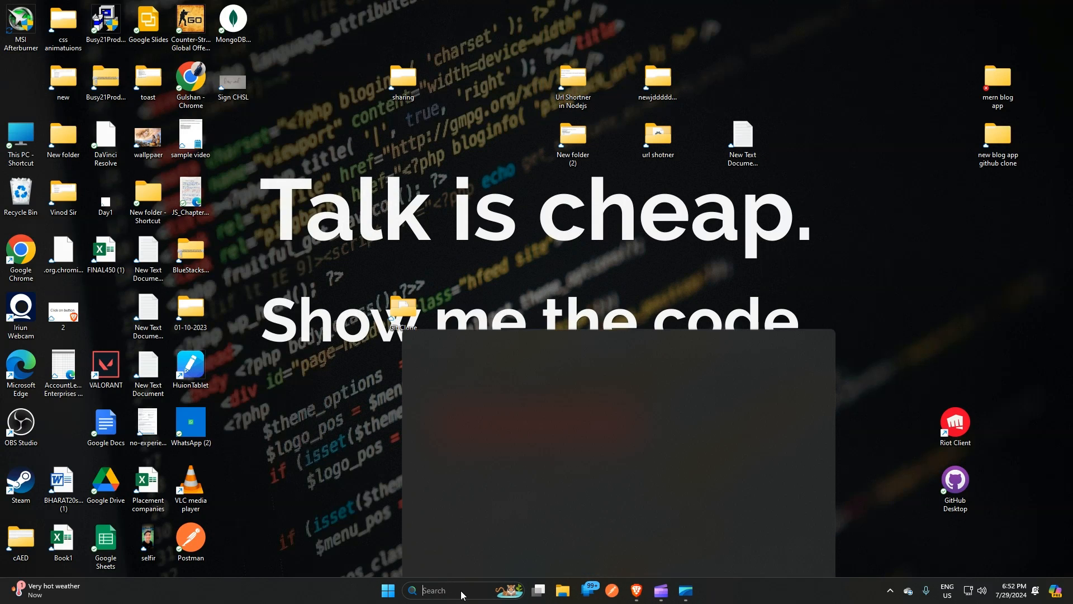
- Search 'add or remove programs' and open the Installed apps settings page
type("add or remove programs")
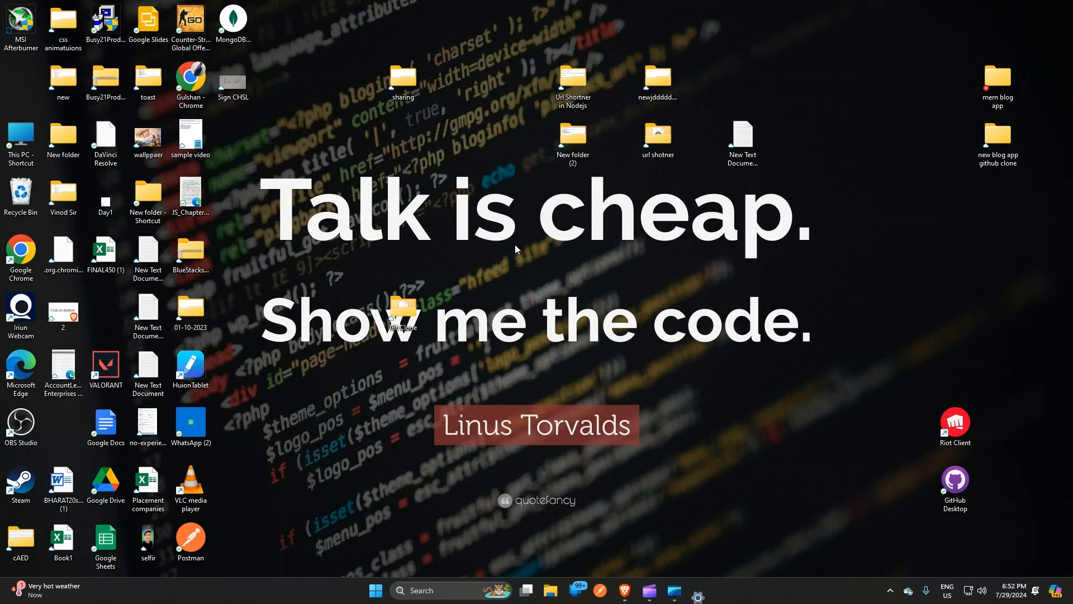
left_click(698, 590)
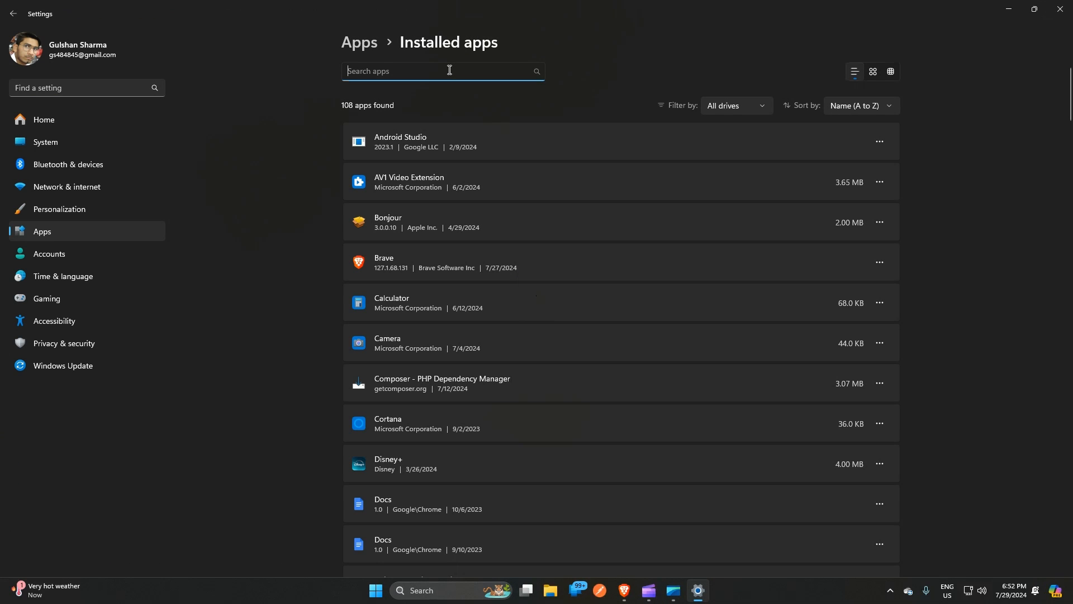
- Search installed apps for 'msi', select MSI Afterburner 4.6.5, and minimize Settings
type("msi")
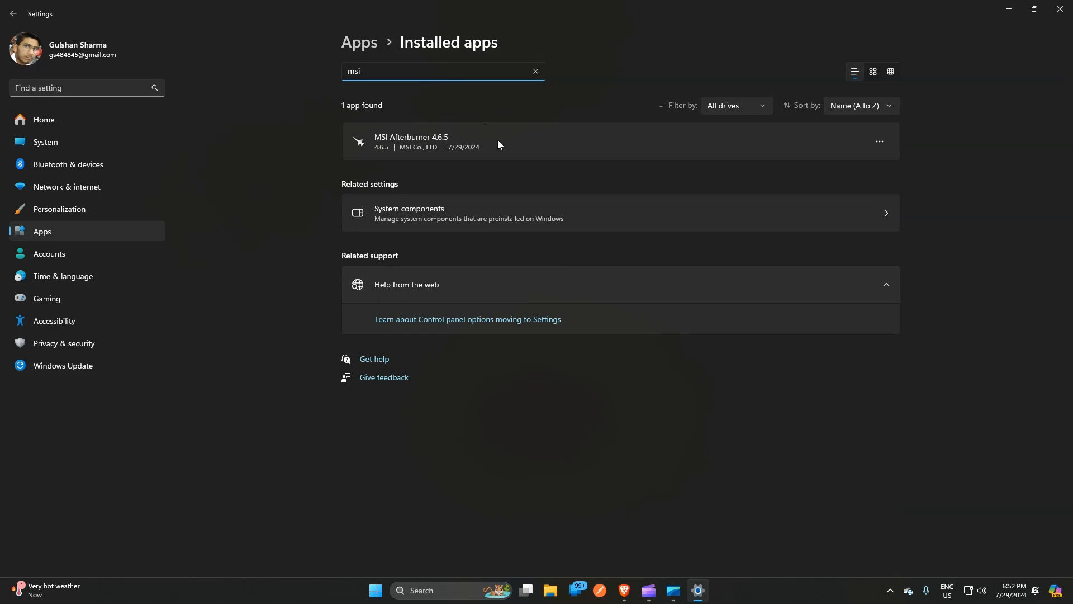
left_click(879, 142)
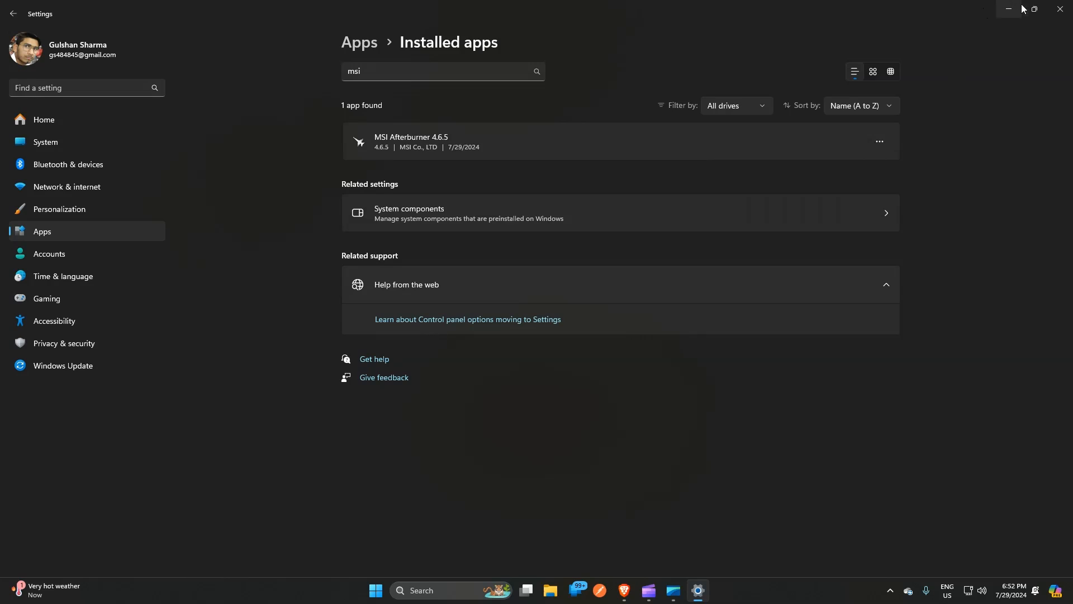
left_click(1006, 9)
type("msi af")
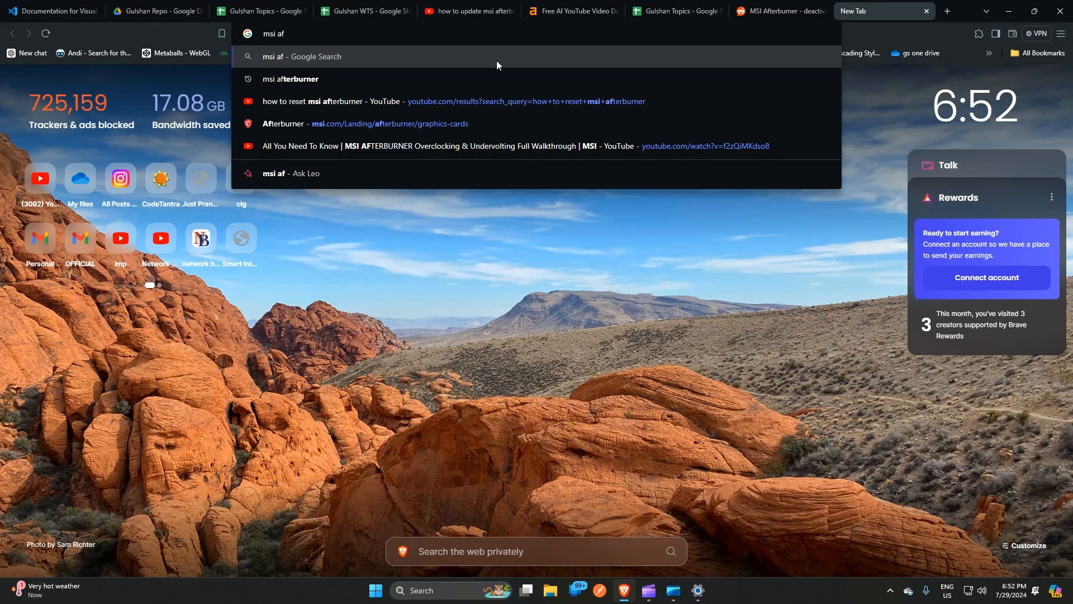
- Search Google for 'msi afterburner' and open the official msi.com Afterburner result
left_click(293, 78)
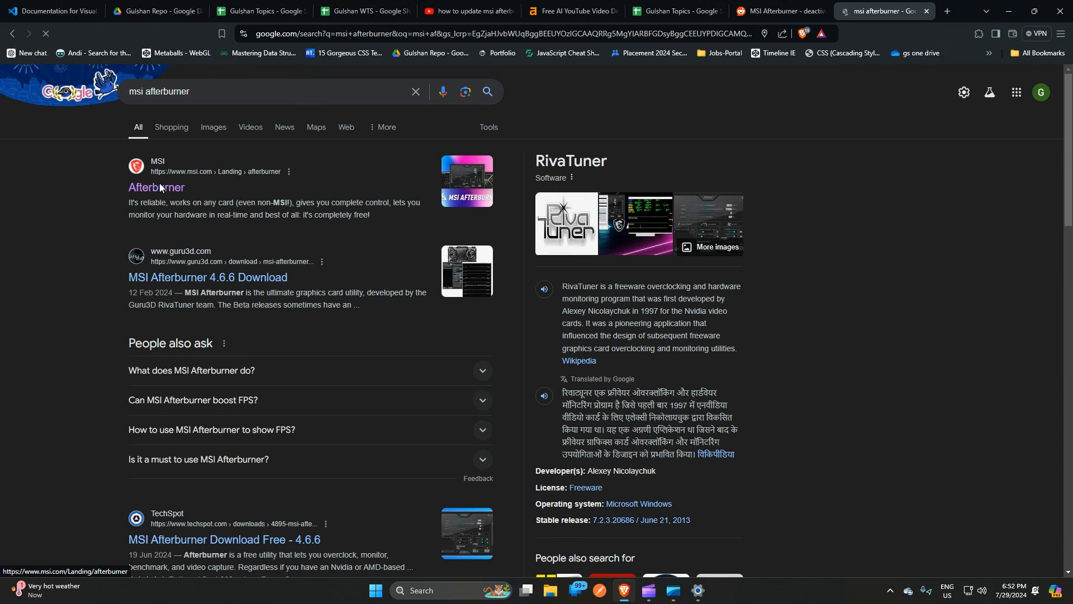
left_click(156, 187)
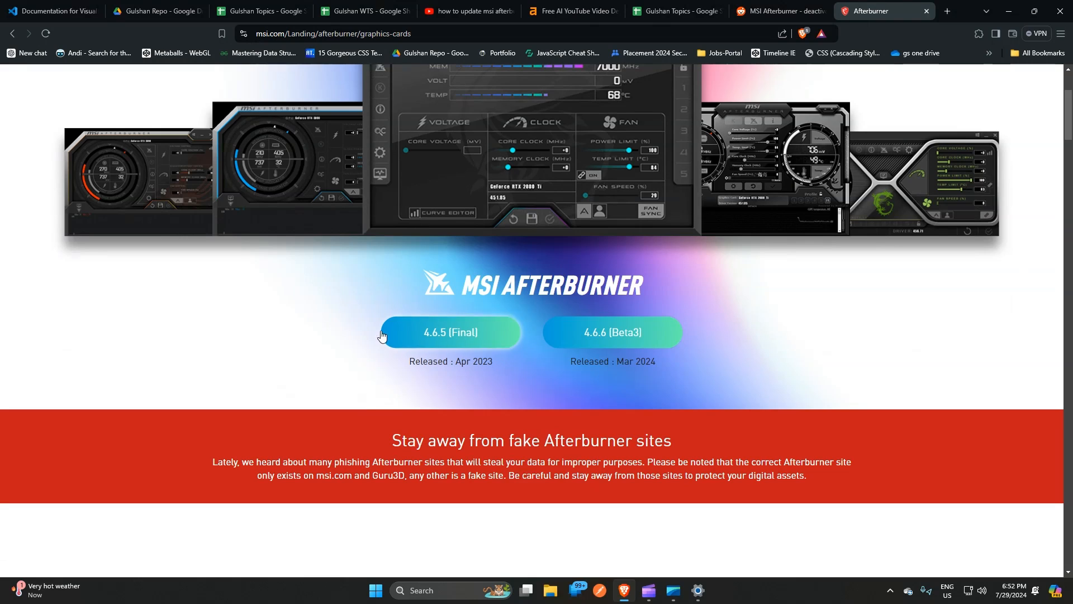
mouse_move(633, 357)
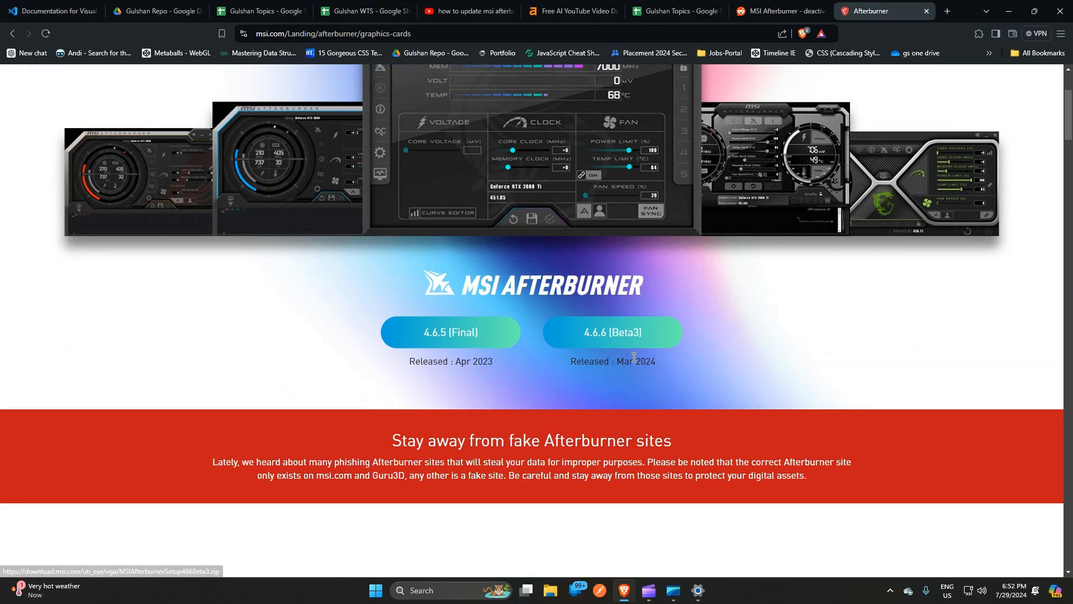
mouse_move(611, 333)
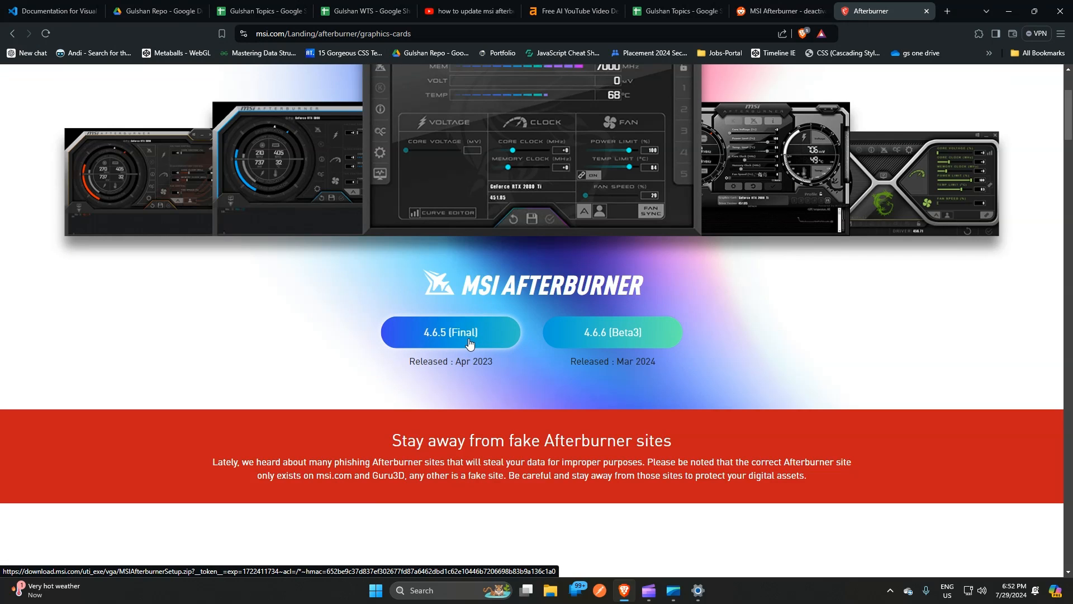
mouse_move(1008, 14)
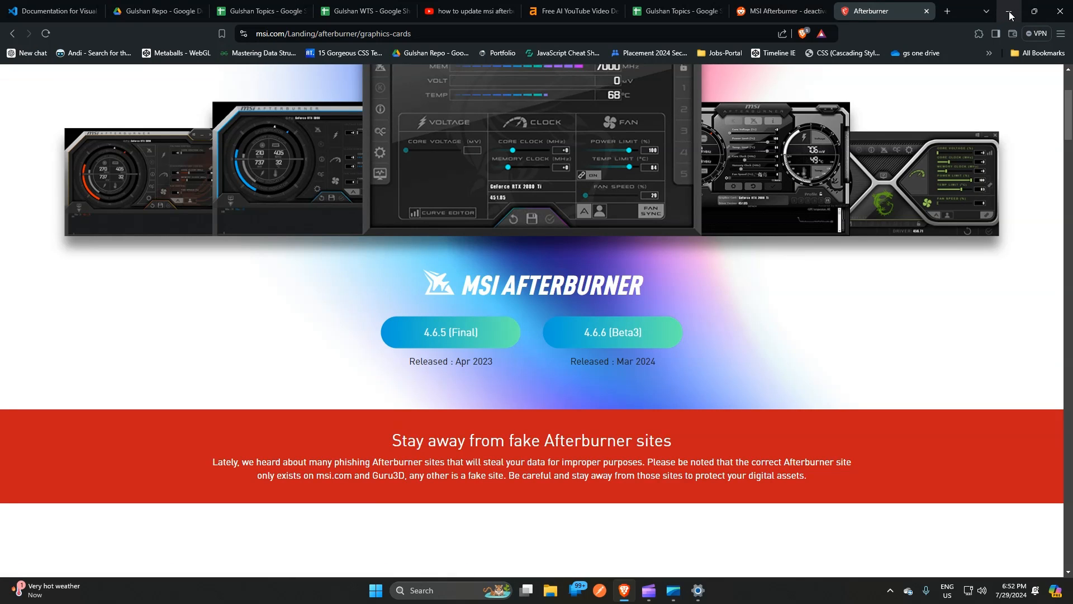